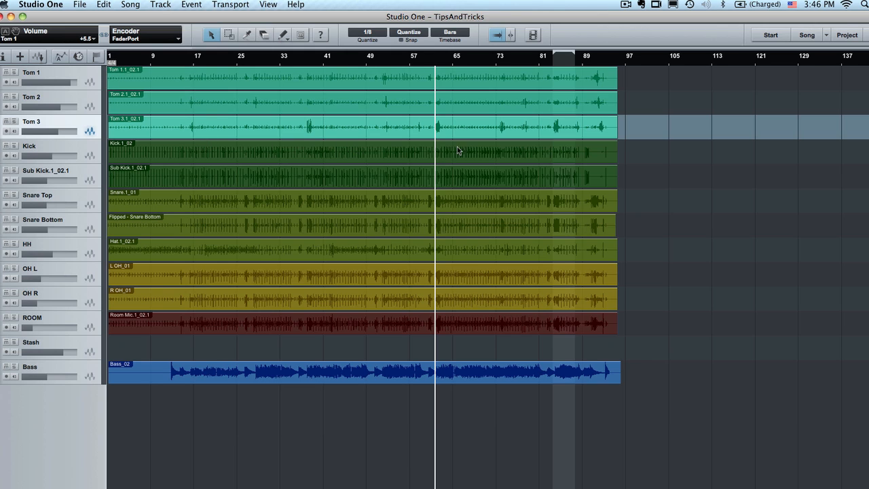
{"action": "mouse_move", "coordinate": [638, 136]}
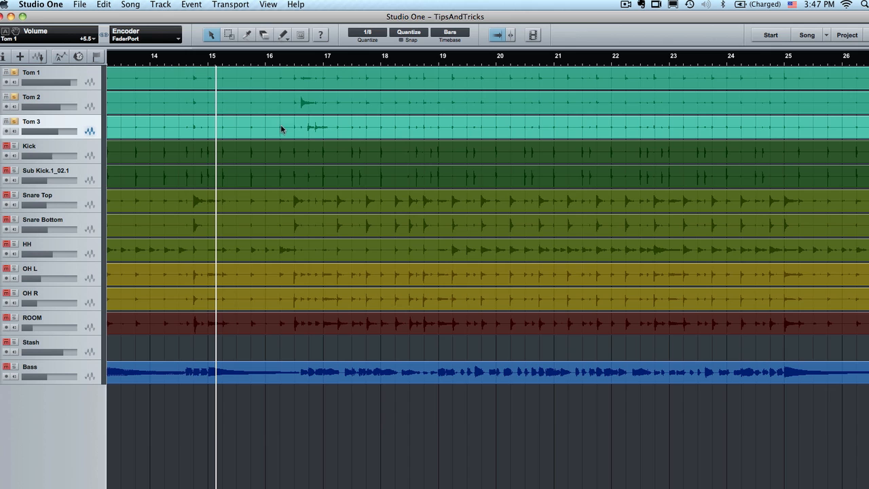
{"action": "mouse_move", "coordinate": [293, 63]}
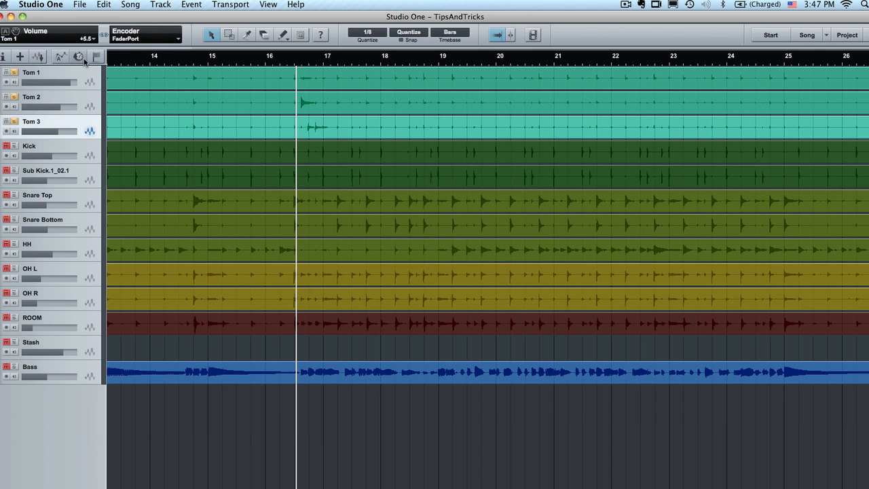
Show the marker track and scroll the timeline through markers #2 to #4.
{"action": "left_click", "coordinate": [96, 57]}
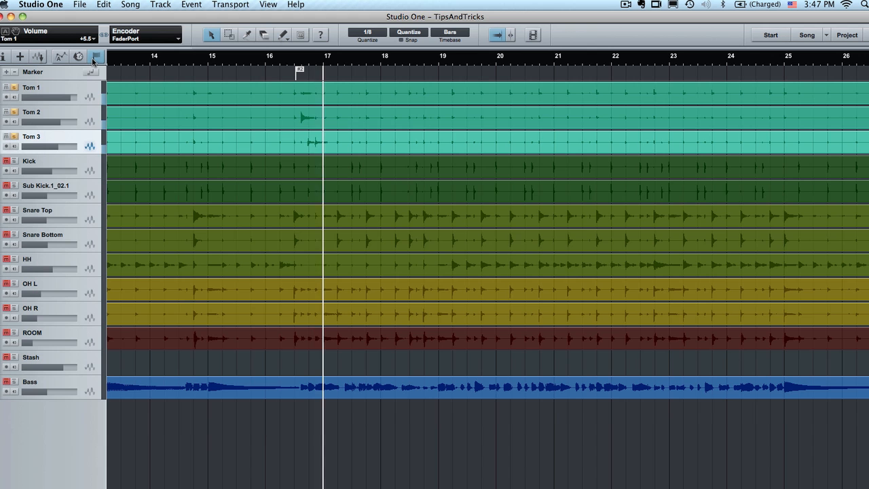
{"action": "scroll", "scroll_direction": "right", "scroll_amount": 3}
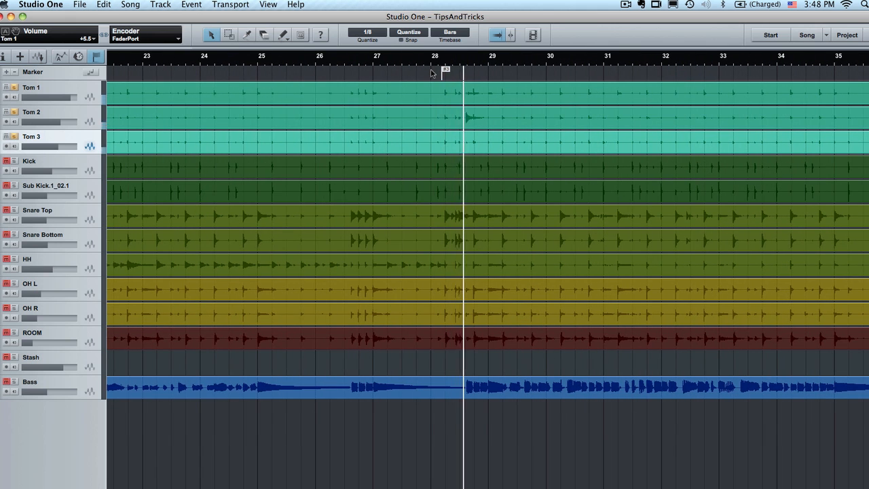
{"action": "scroll", "scroll_direction": "right", "scroll_amount": 3}
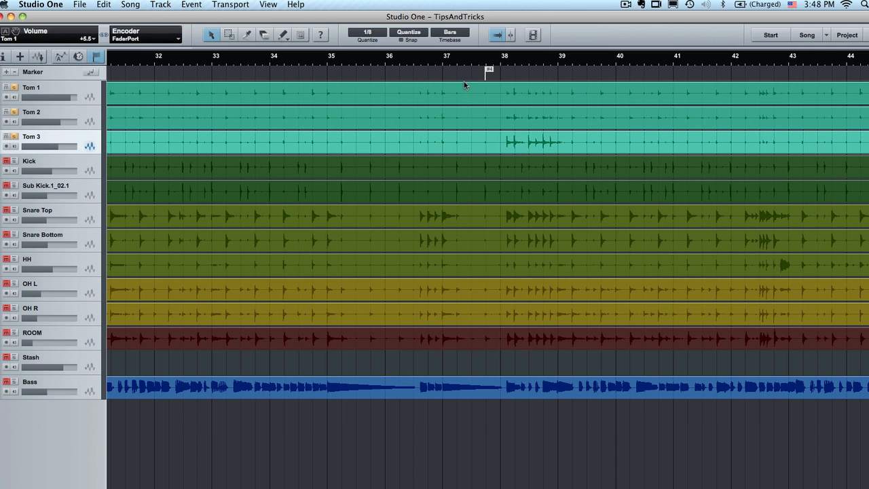
{"action": "scroll", "scroll_direction": "left", "scroll_amount": 3}
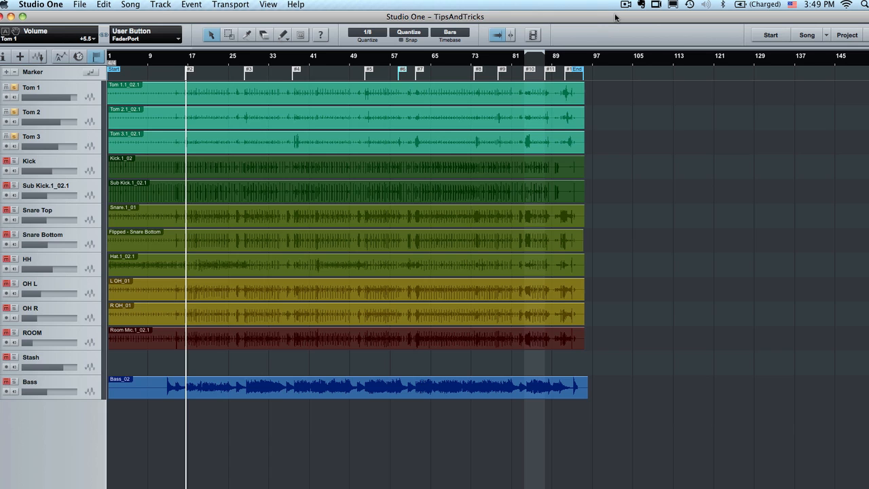
{"action": "mouse_move", "coordinate": [640, 288]}
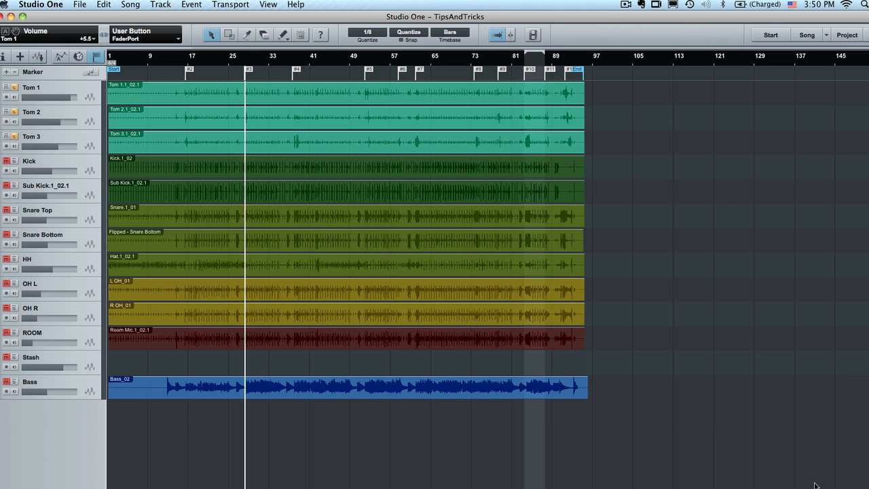
{"action": "mouse_move", "coordinate": [245, 99]}
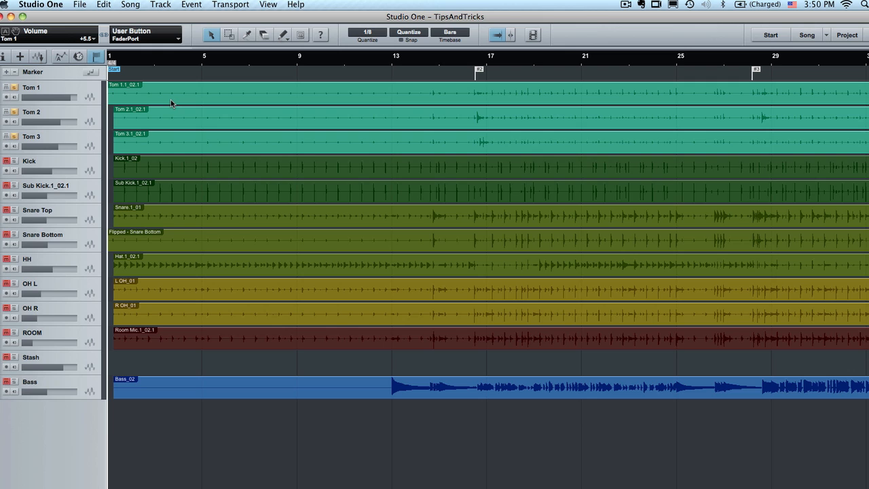
{"action": "mouse_move", "coordinate": [32, 87]}
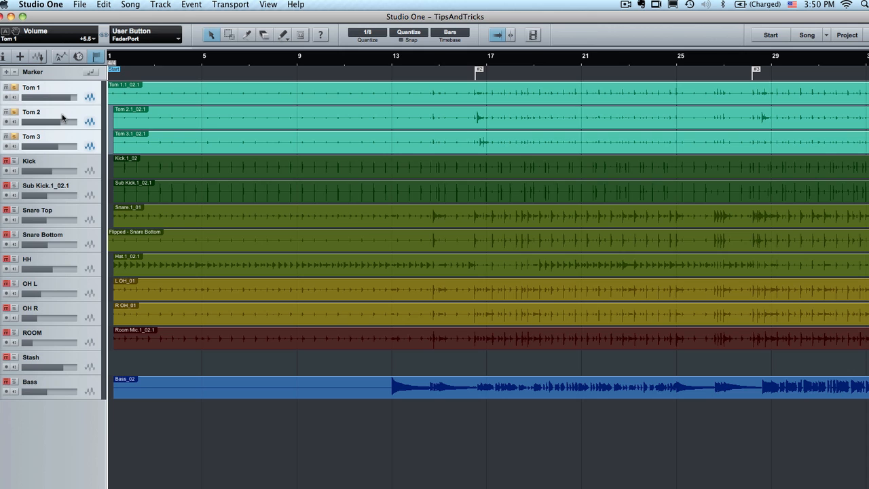
{"action": "mouse_move", "coordinate": [92, 168]}
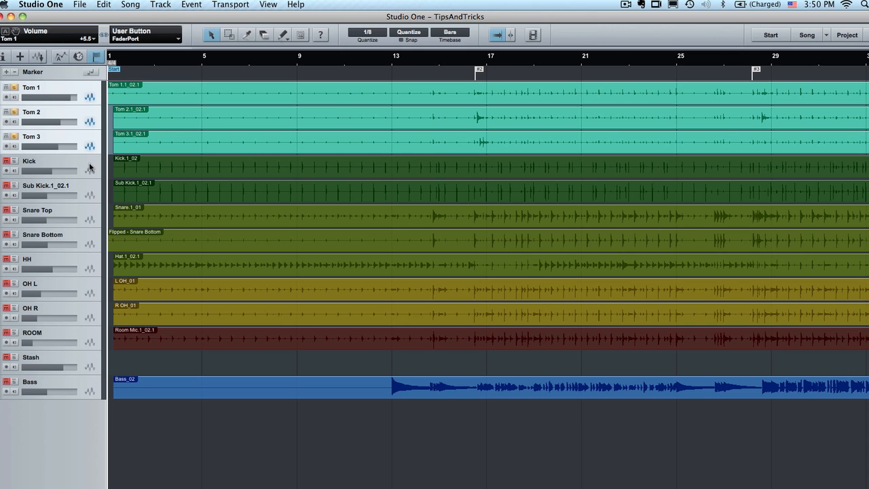
{"action": "mouse_move", "coordinate": [83, 146]}
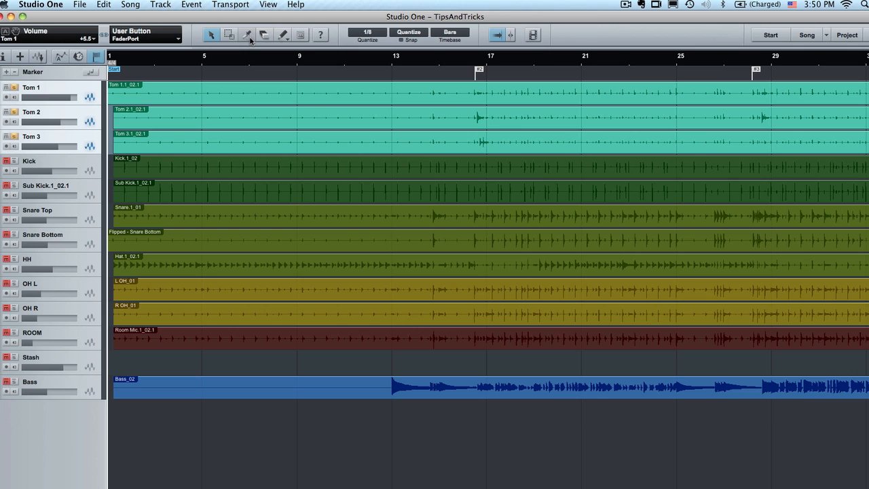
{"action": "mouse_move", "coordinate": [248, 34]}
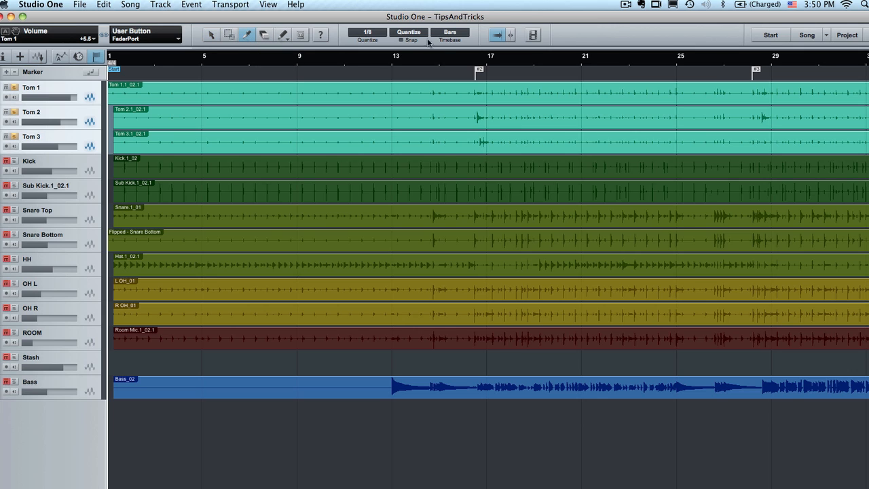
{"action": "mouse_move", "coordinate": [404, 52]}
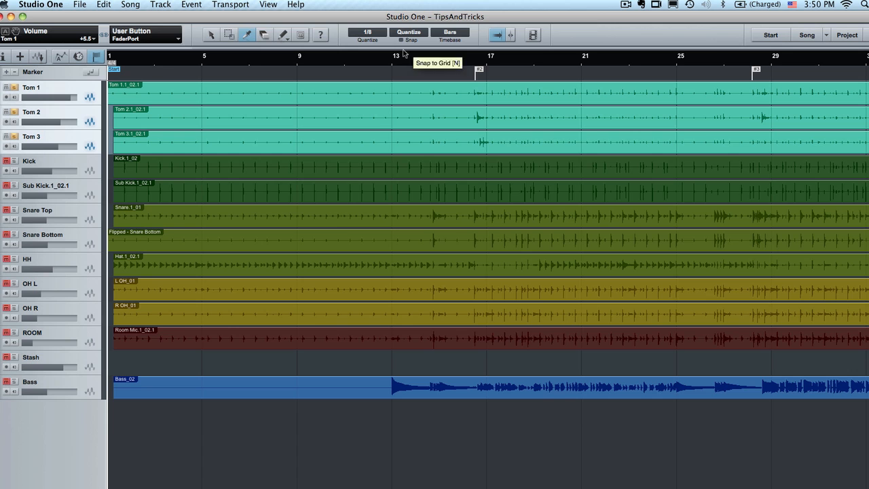
{"action": "mouse_move", "coordinate": [312, 70]}
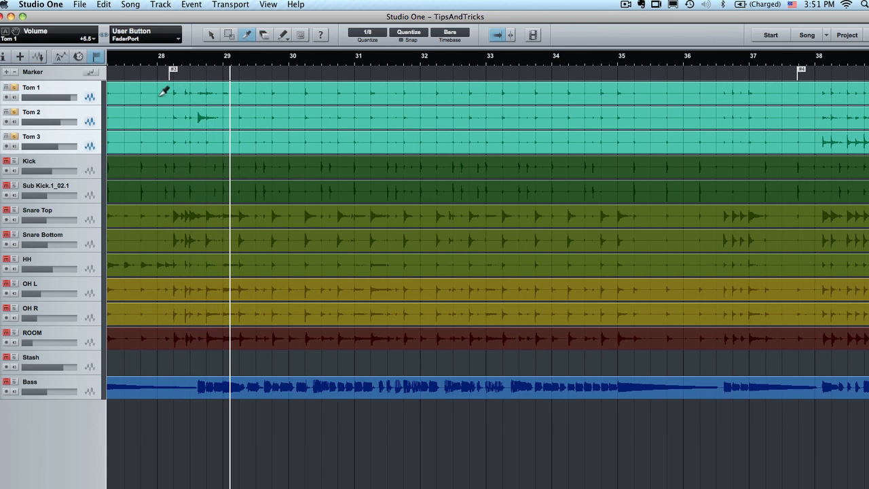
{"action": "mouse_move", "coordinate": [199, 107]}
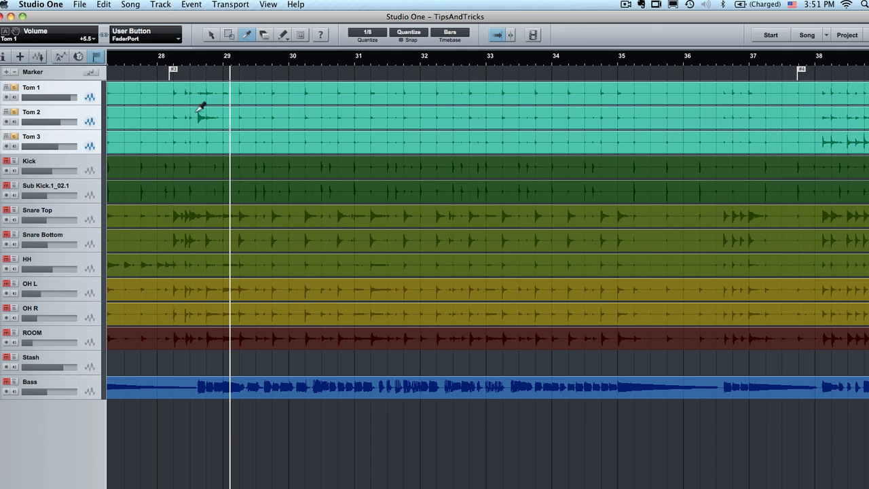
Split the three tom tracks at each fill's start and end through marker #12.
{"action": "left_click", "coordinate": [203, 108]}
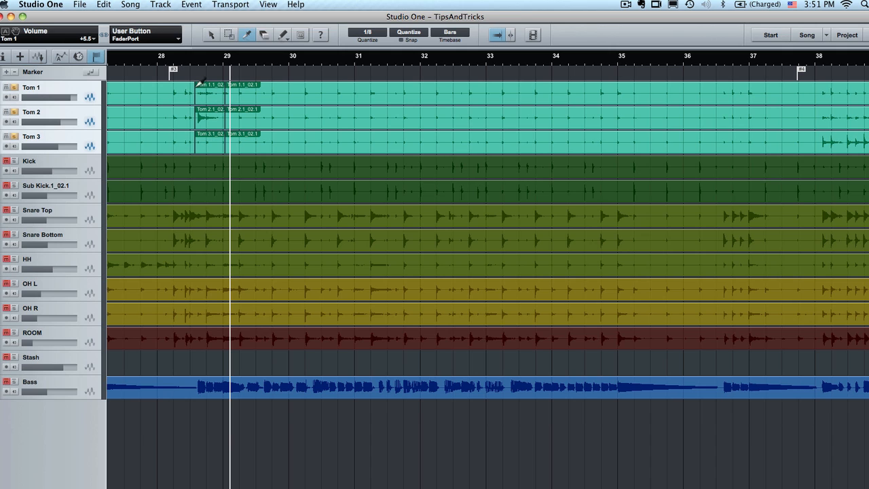
{"action": "mouse_move", "coordinate": [479, 191]}
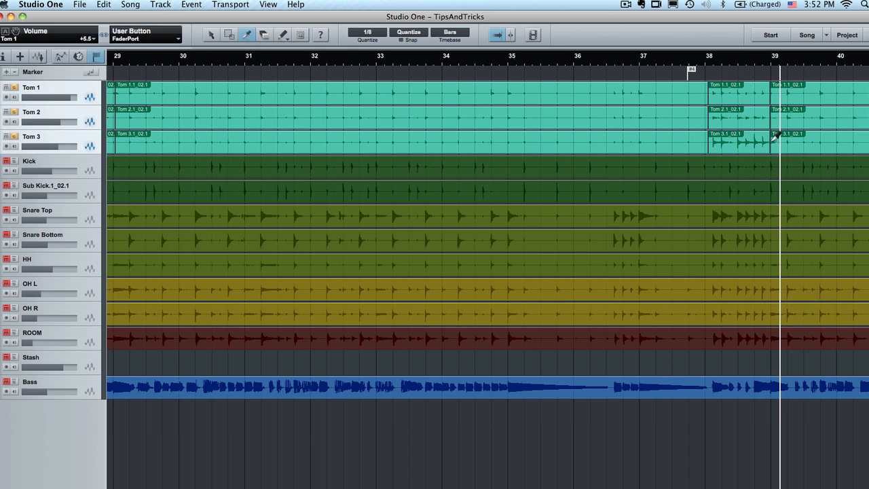
{"action": "scroll", "scroll_direction": "right", "scroll_amount": 3}
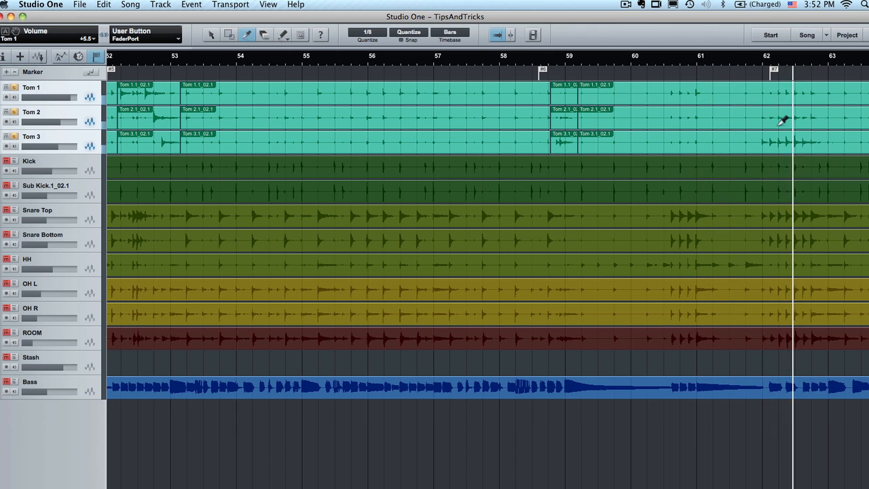
{"action": "scroll", "scroll_direction": "right", "scroll_amount": 3}
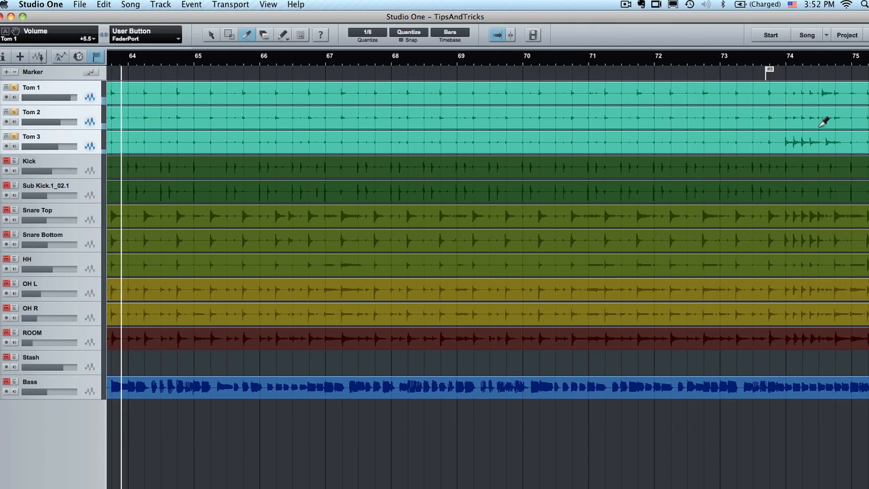
{"action": "scroll", "scroll_direction": "left", "scroll_amount": 3}
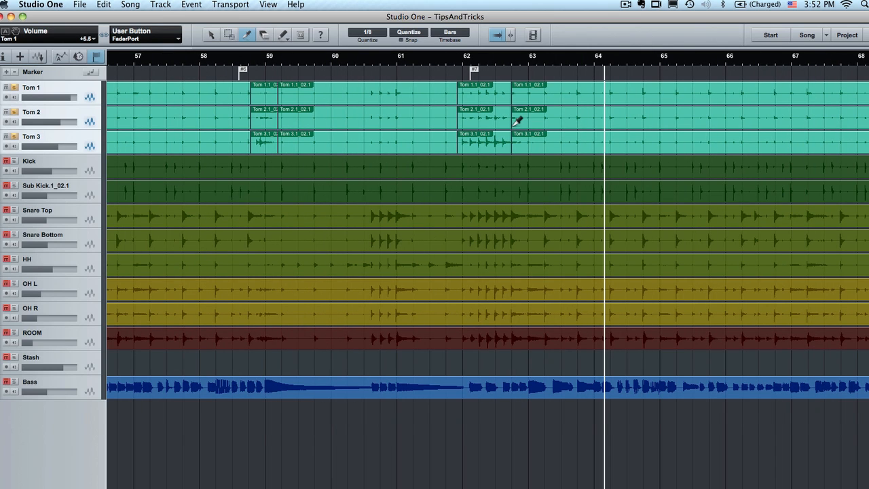
{"action": "mouse_move", "coordinate": [438, 67]}
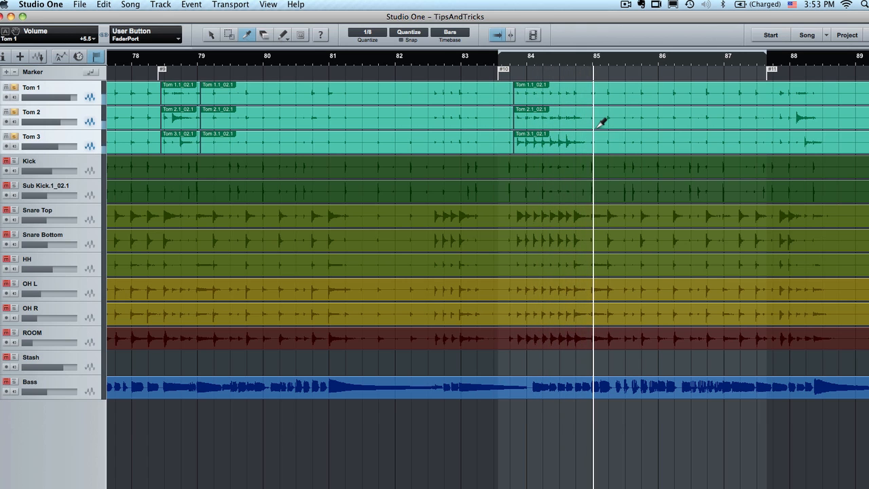
{"action": "scroll", "scroll_direction": "right", "scroll_amount": 3}
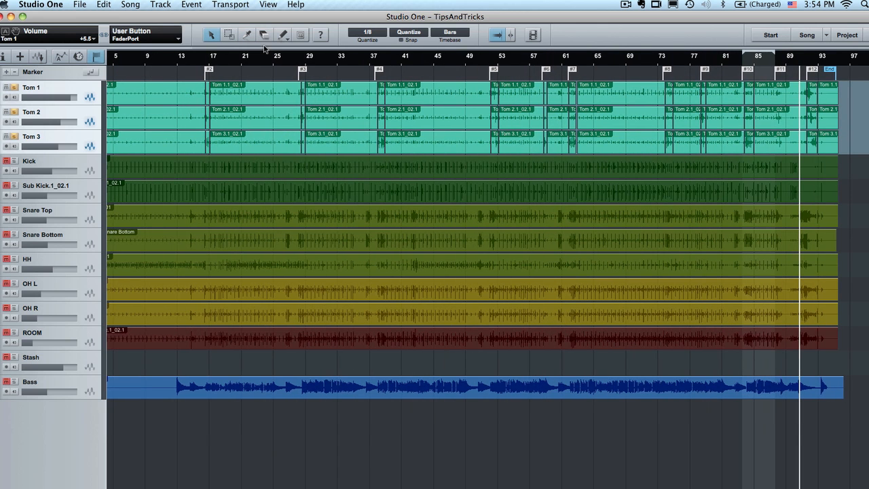
{"action": "mouse_move", "coordinate": [300, 34]}
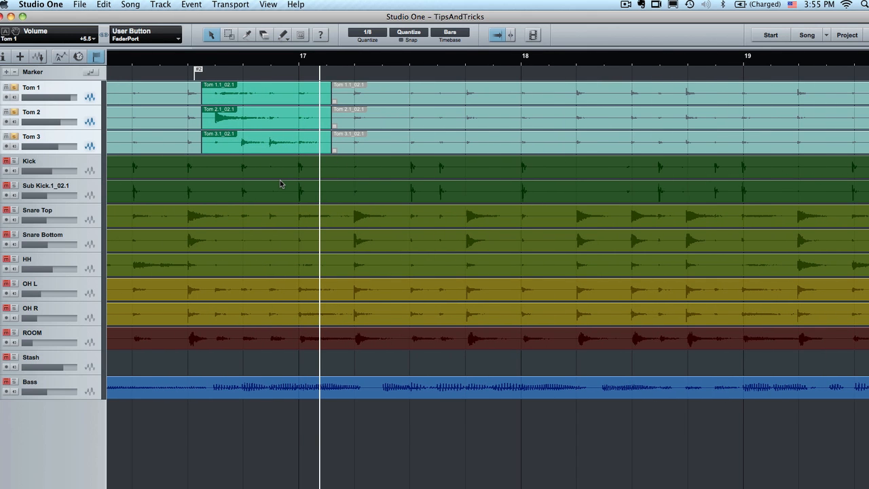
{"action": "mouse_move", "coordinate": [75, 115]}
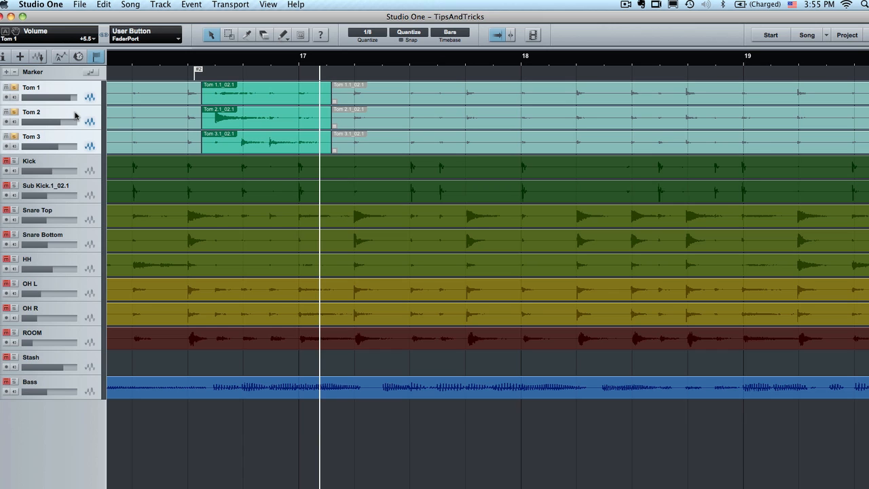
Dissolve Group 1 on the tom tracks, then select Tom 3 and the Tom 1 fill event.
{"action": "right_click", "coordinate": [75, 115]}
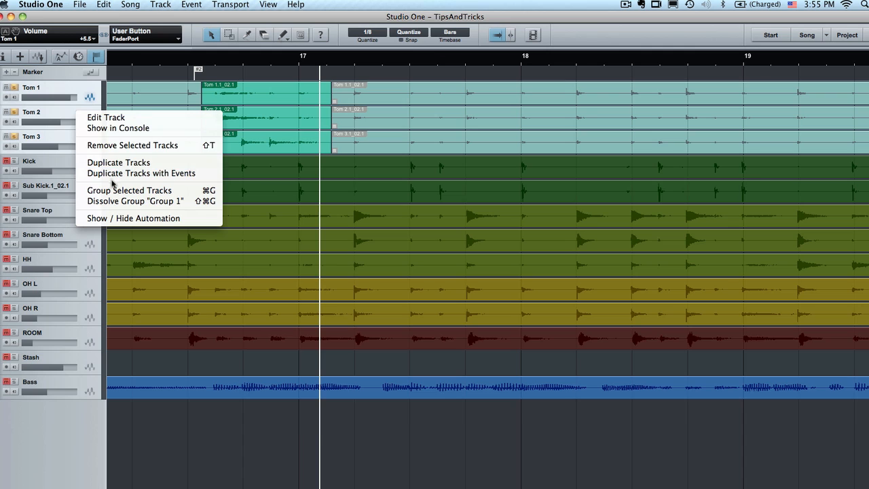
{"action": "mouse_move", "coordinate": [135, 201]}
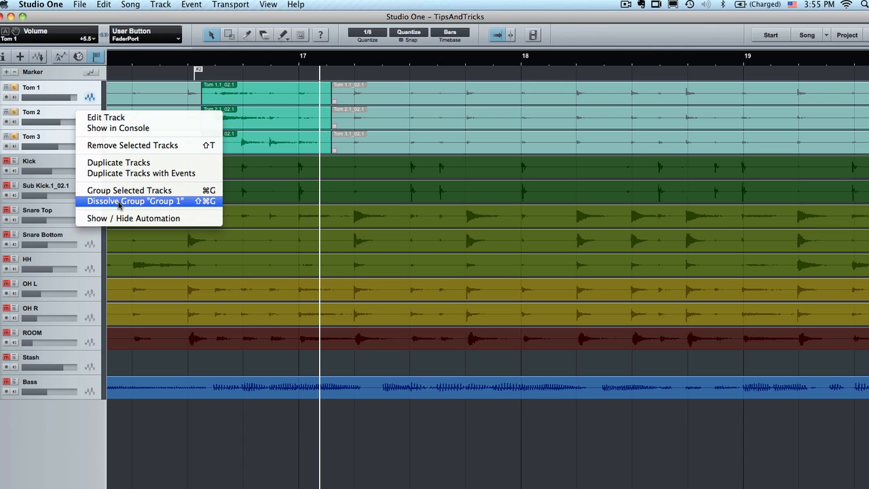
{"action": "left_click", "coordinate": [135, 201]}
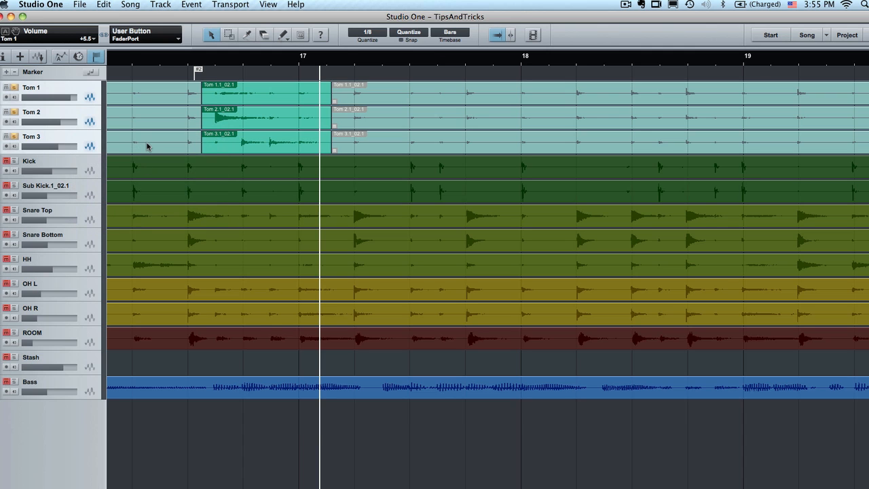
{"action": "left_click", "coordinate": [265, 143]}
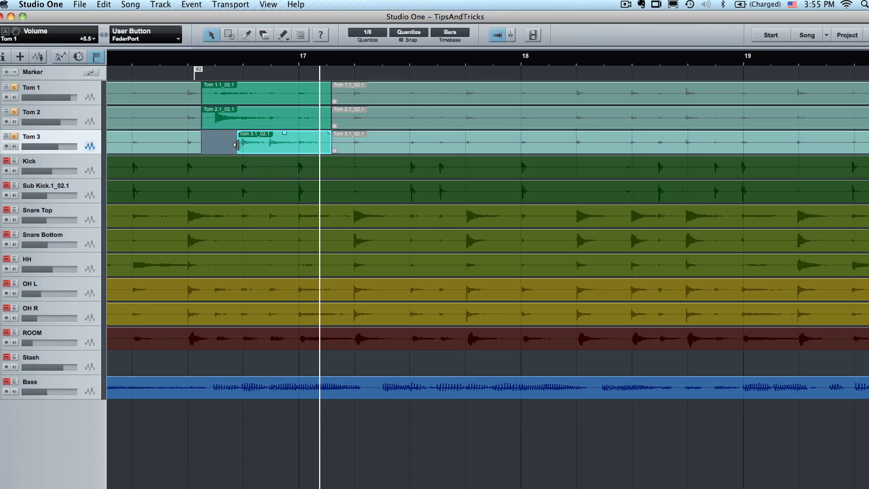
{"action": "left_click", "coordinate": [218, 94]}
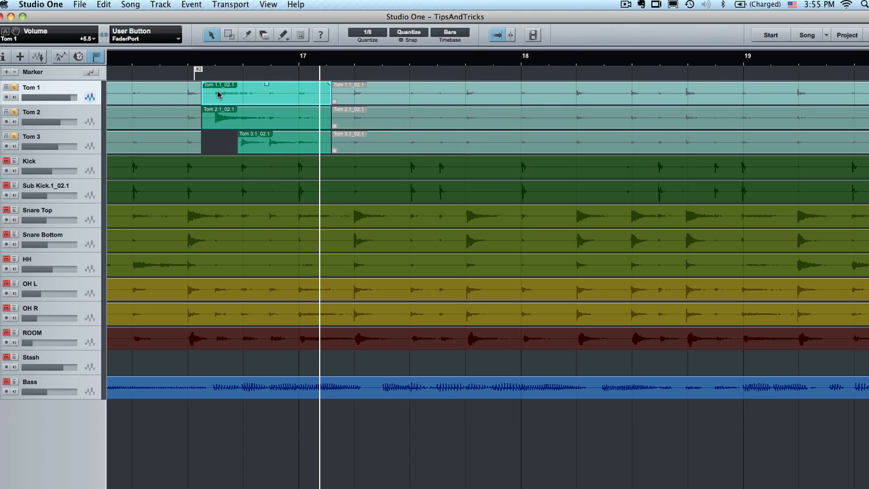
{"action": "mouse_move", "coordinate": [243, 80]}
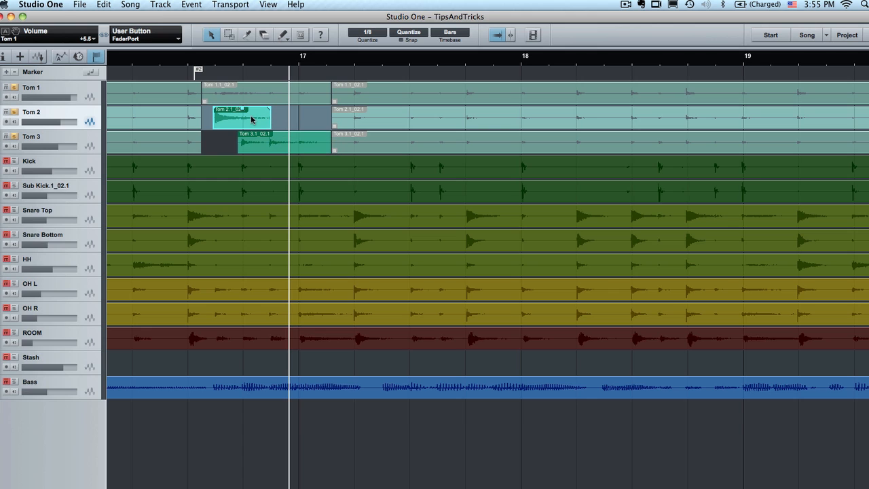
Open the tom event in the Audio Editor and mute the Tom 2 event in the bar 28 fill.
{"action": "double_click", "coordinate": [242, 117]}
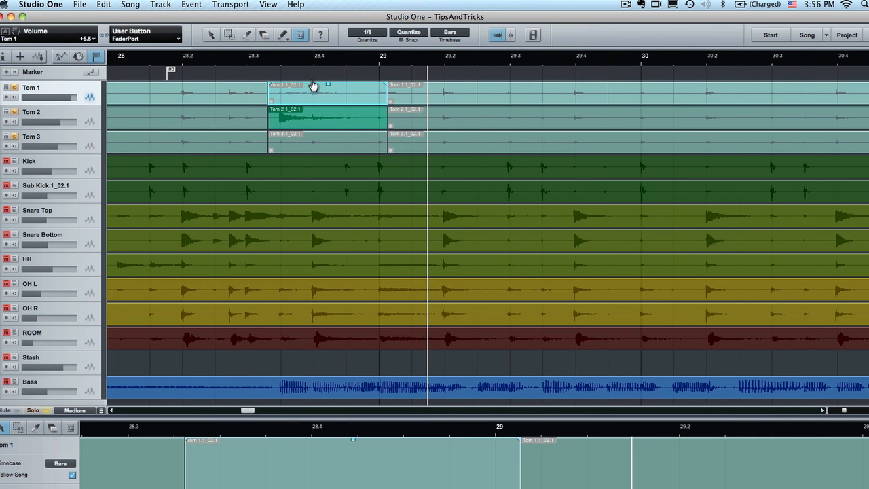
{"action": "left_click", "coordinate": [330, 125]}
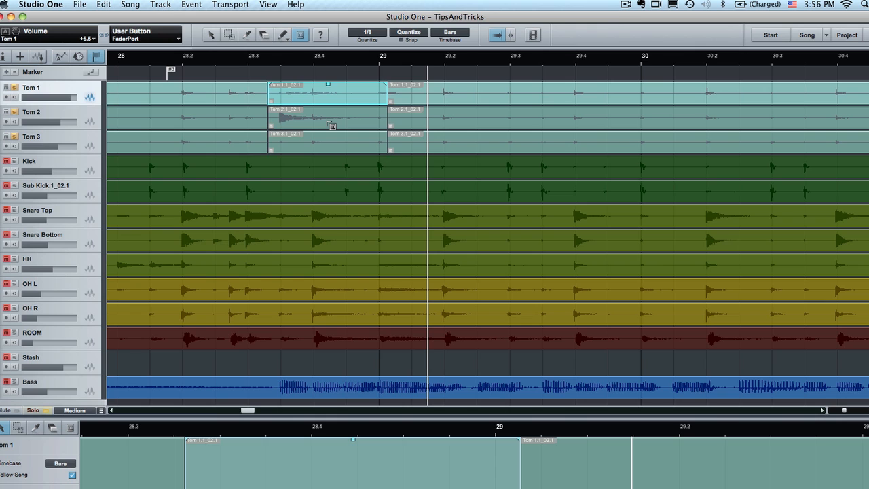
{"action": "left_click", "coordinate": [326, 118]}
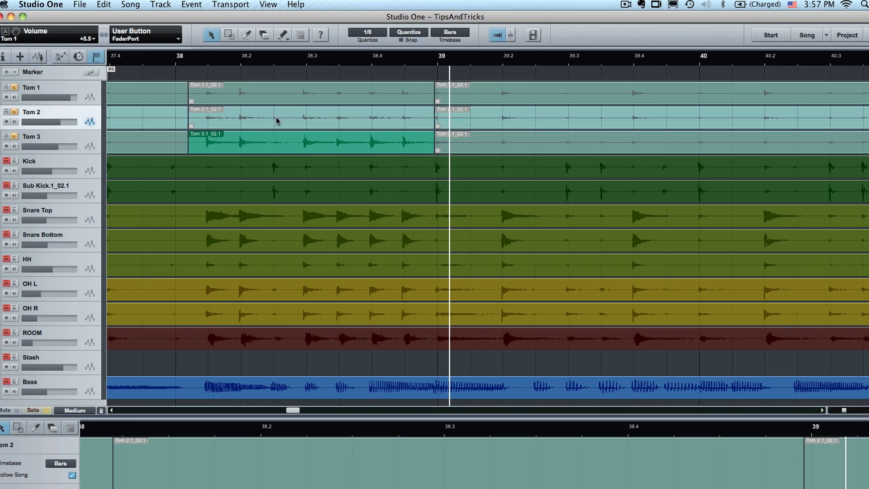
Mute a tom event so only Tom 3 sounds in the bar 38 fill.
{"action": "left_click", "coordinate": [309, 143]}
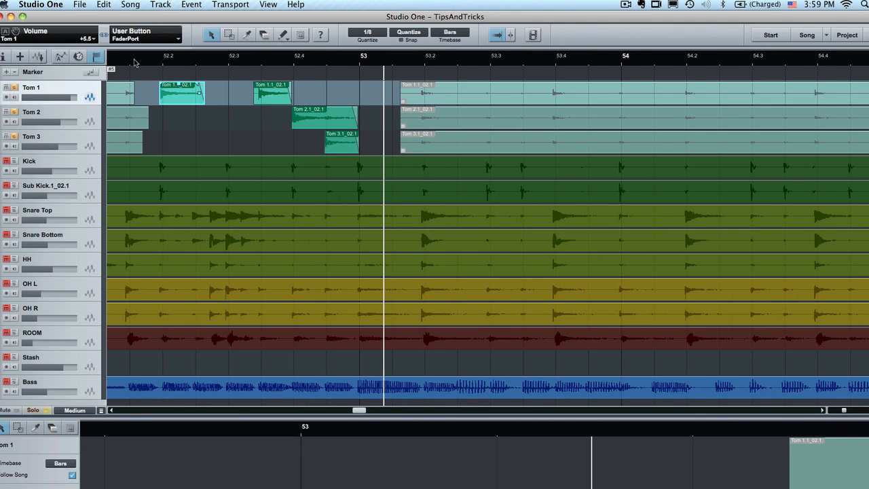
{"action": "mouse_move", "coordinate": [260, 71]}
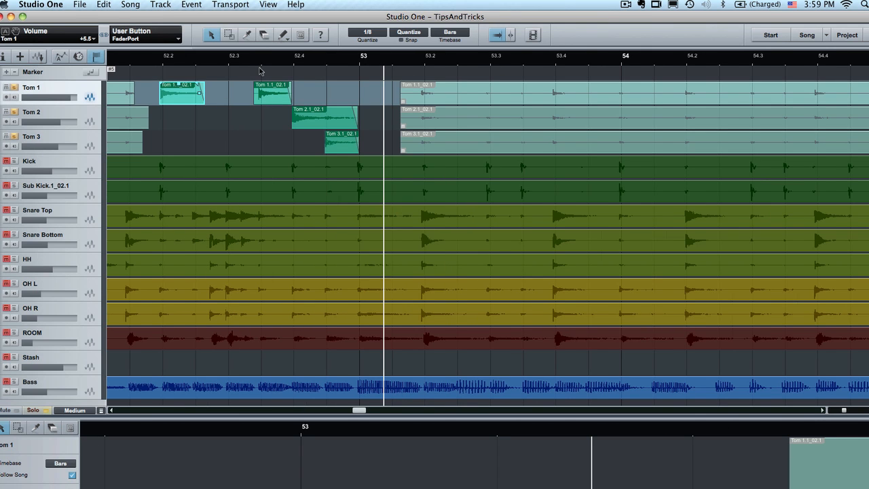